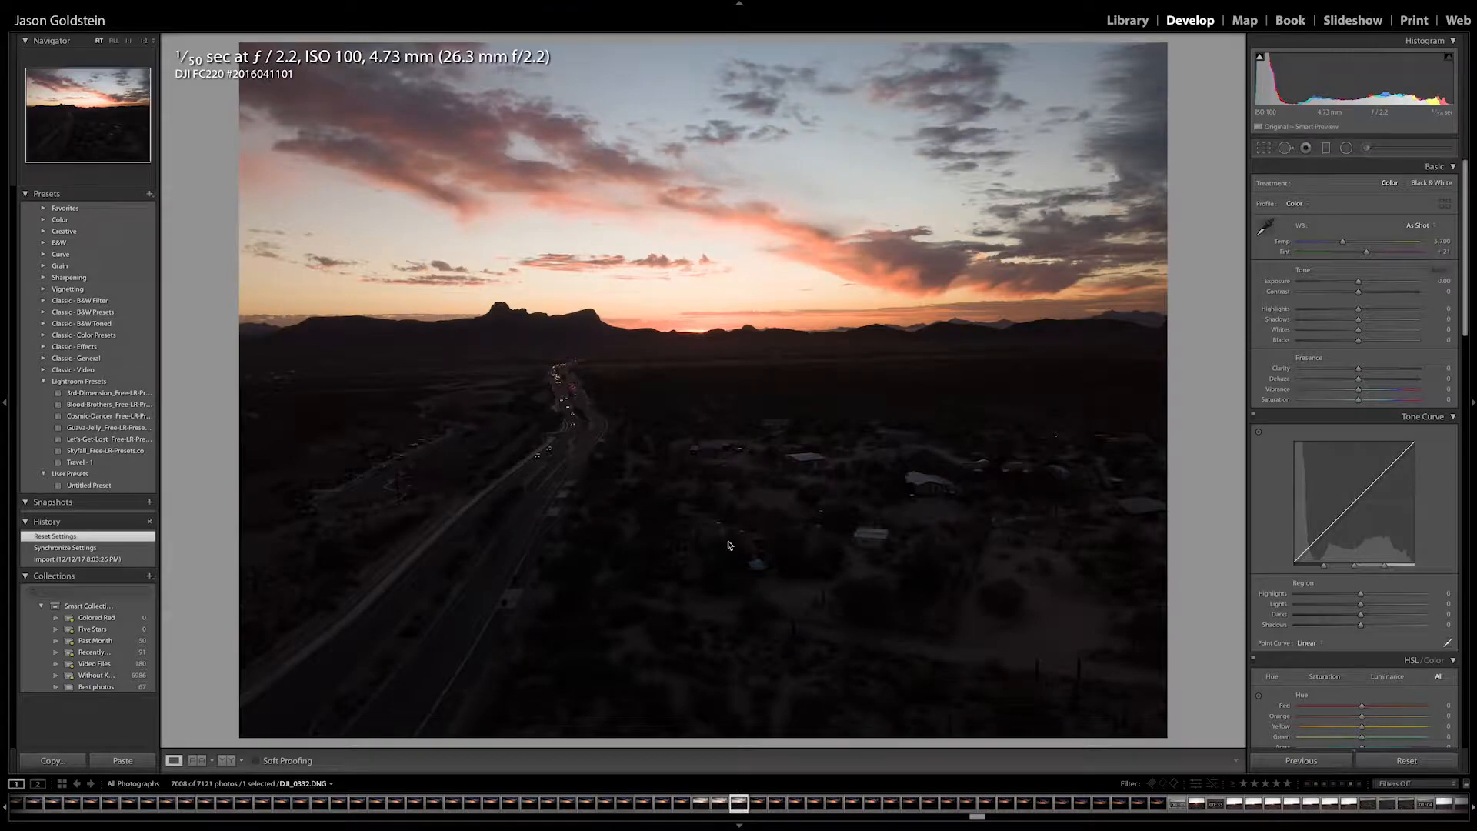
Select the unedited sunset shots with edited DJI_0333 as source and bring up the sync options.
{"action": "left_click", "coordinate": [718, 803]}
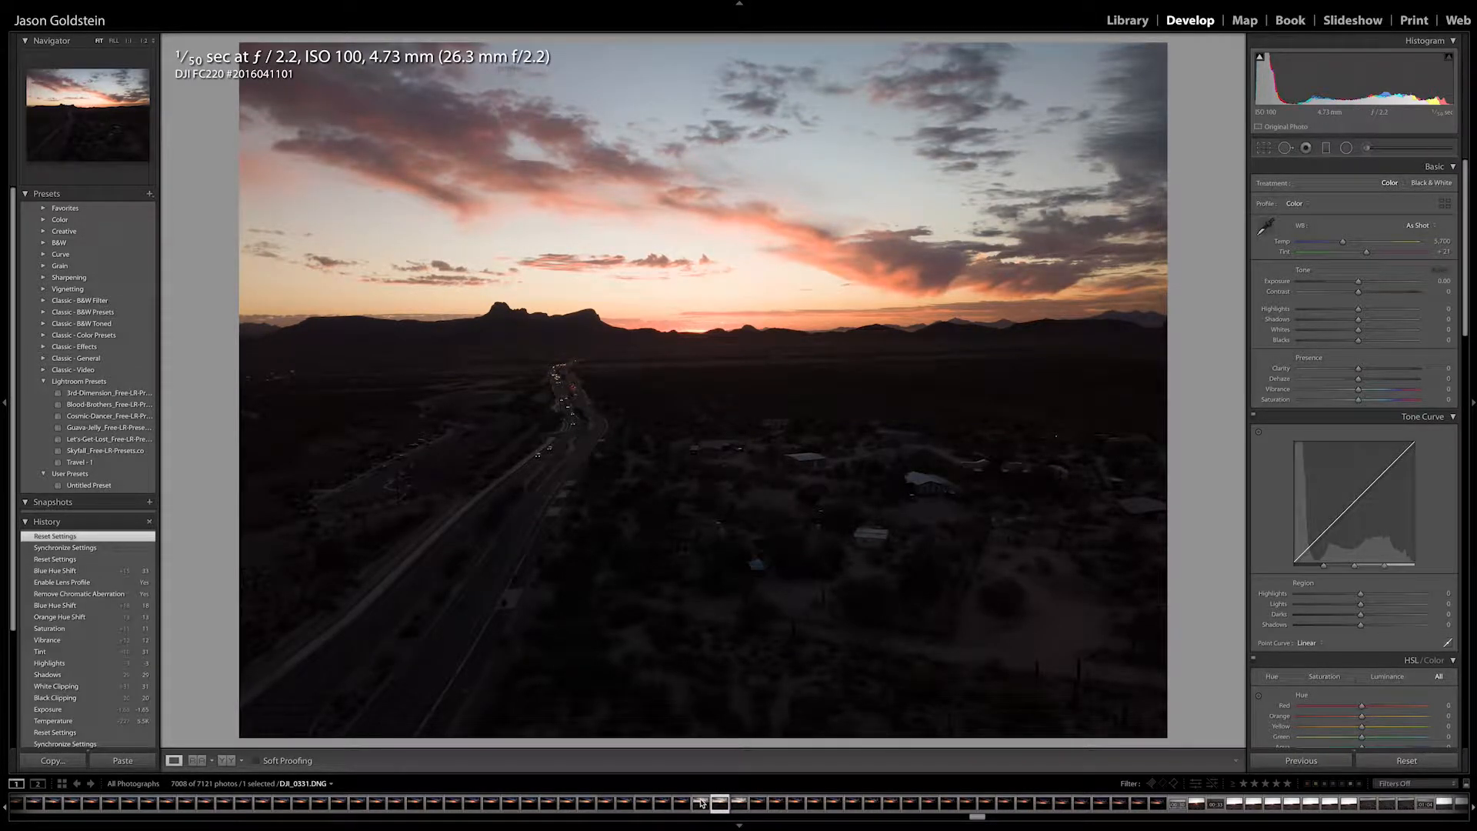
{"action": "left_click", "coordinate": [702, 803]}
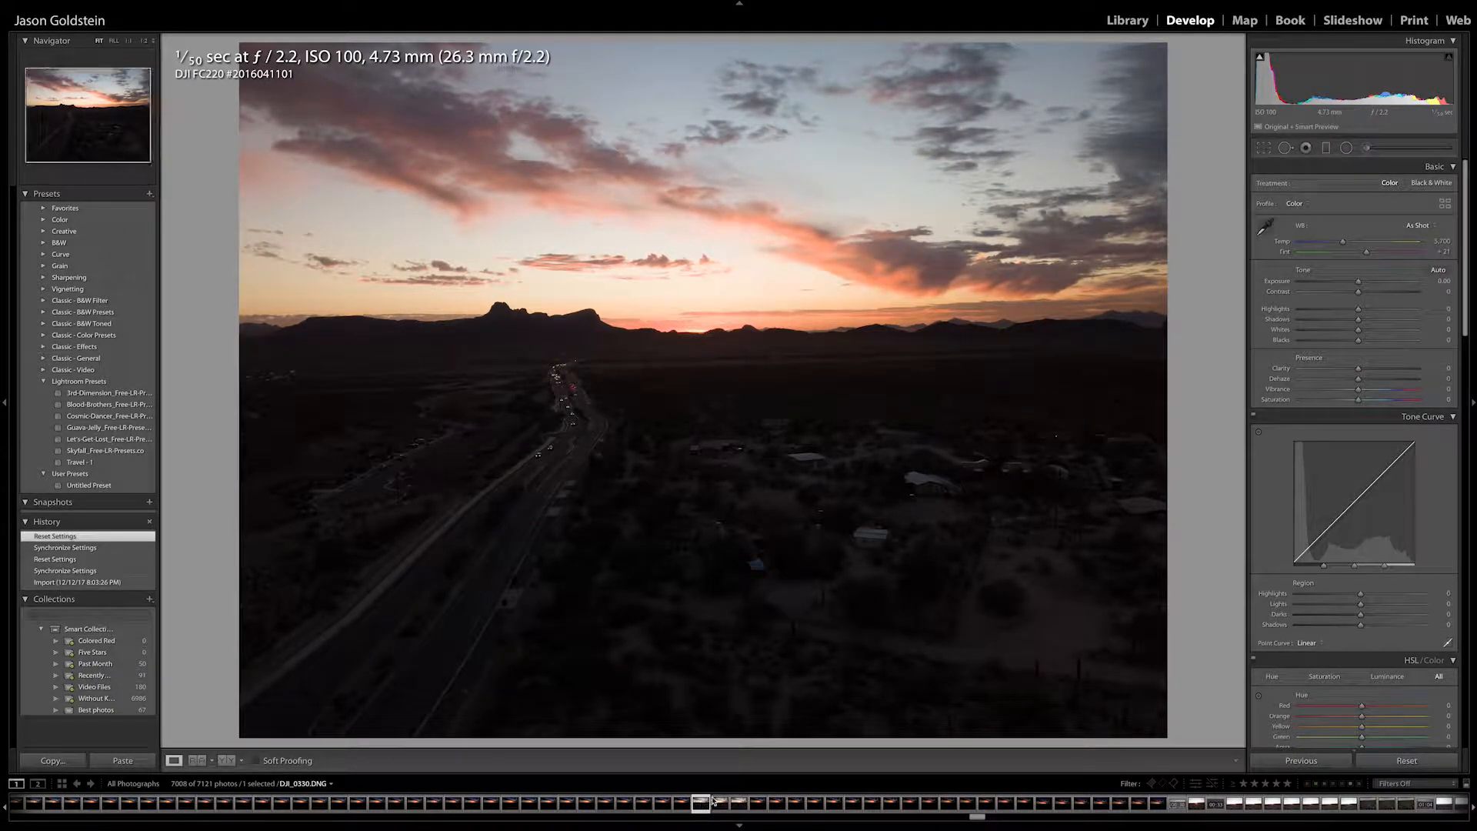
{"action": "left_click", "coordinate": [737, 803]}
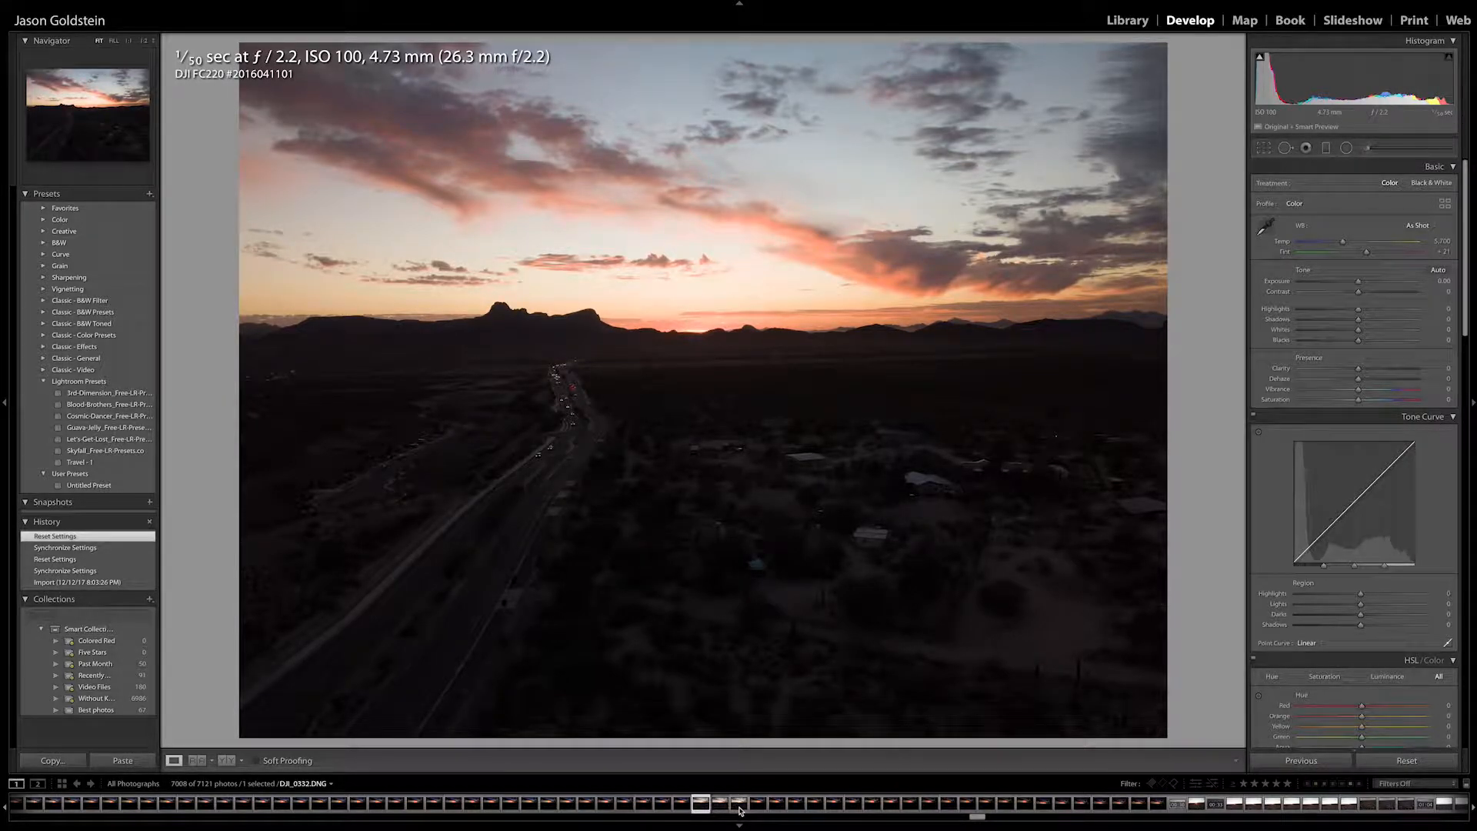
{"action": "left_click", "coordinate": [754, 804]}
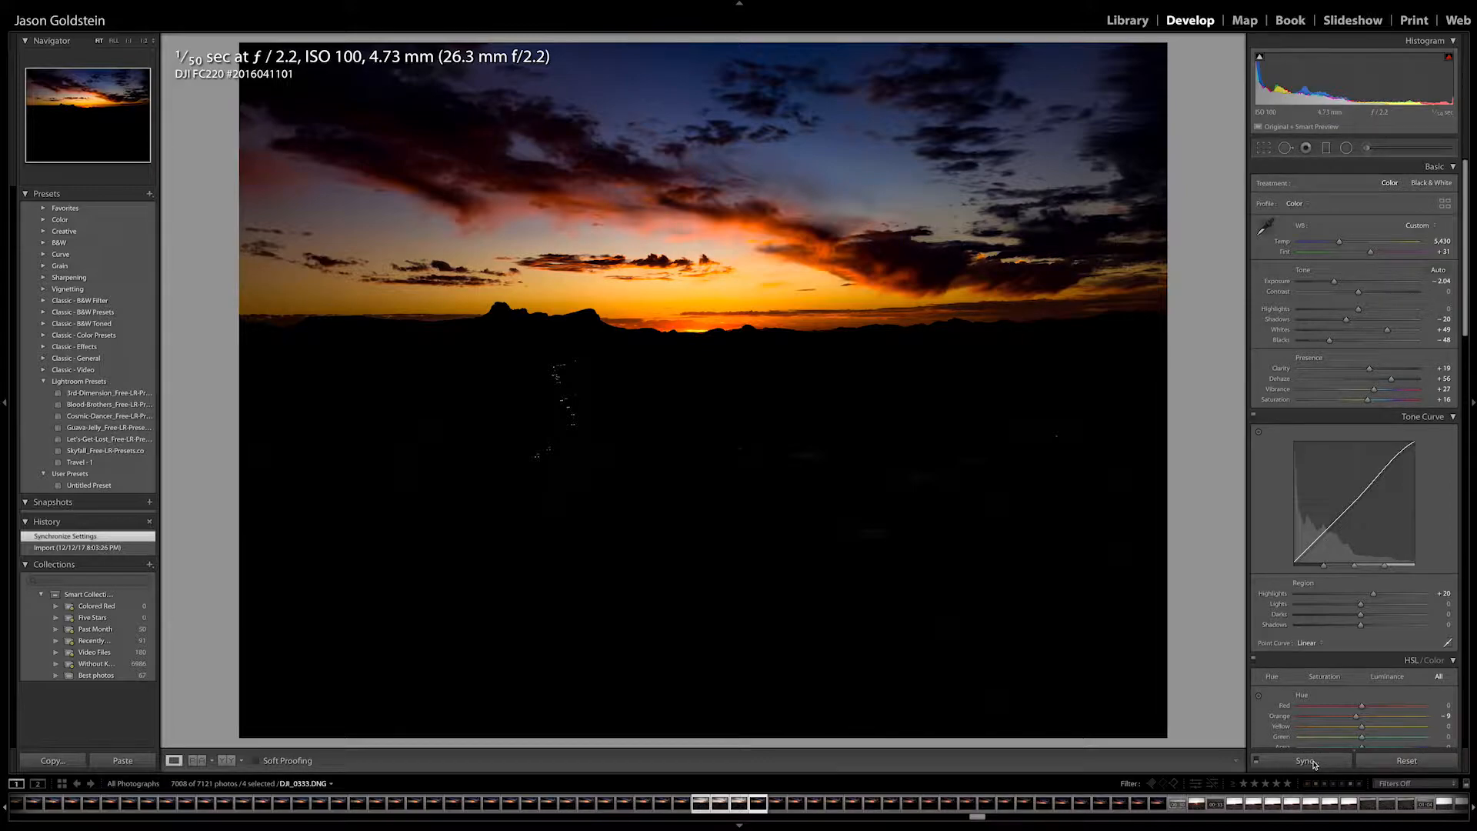
{"action": "left_click", "coordinate": [1305, 760]}
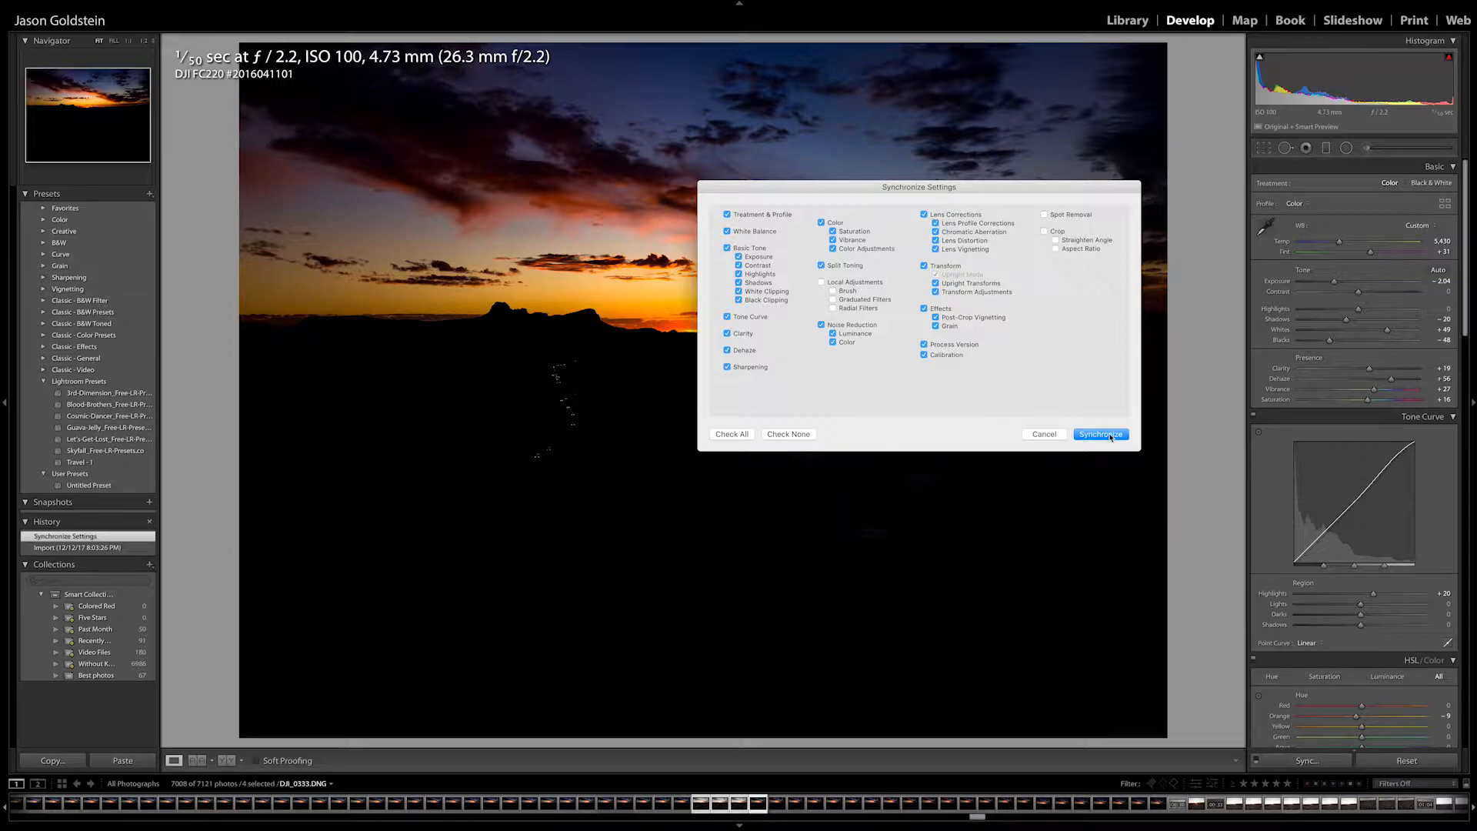
Synchronize all settings to the selected photos and check one now shows the orange look.
{"action": "left_click", "coordinate": [1100, 434]}
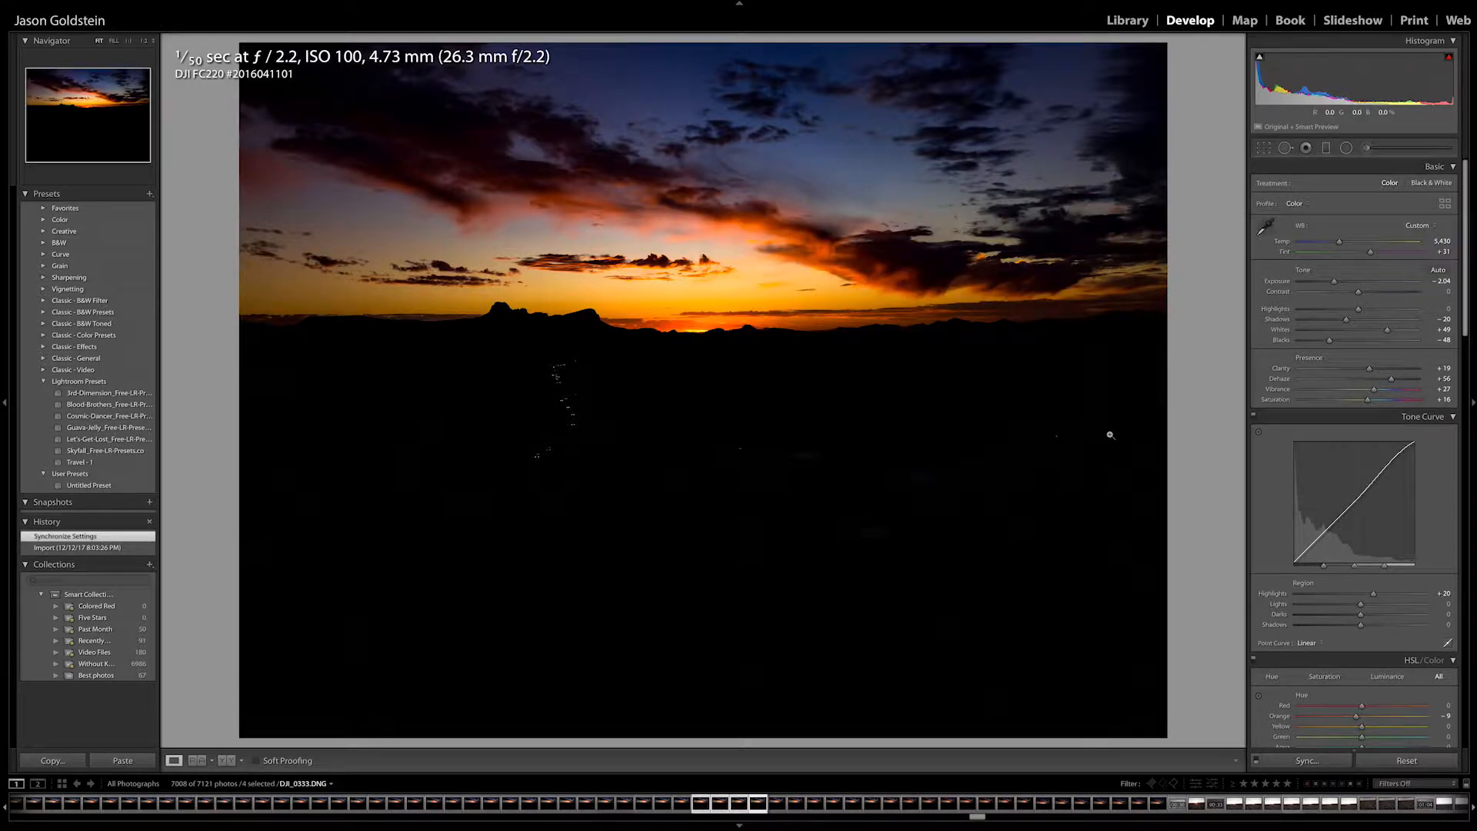
{"action": "left_click", "coordinate": [720, 804]}
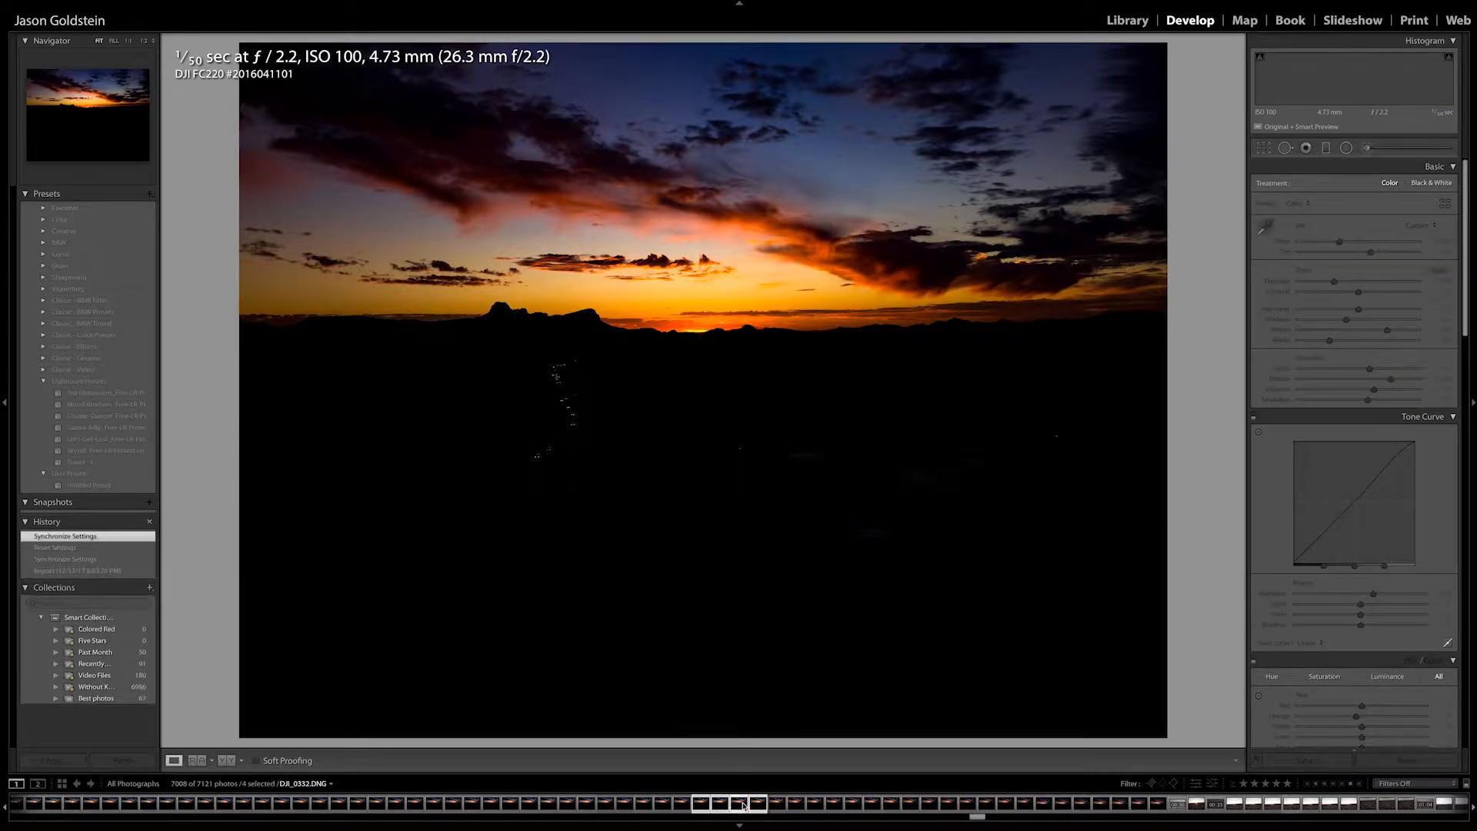
{"action": "left_click", "coordinate": [700, 804]}
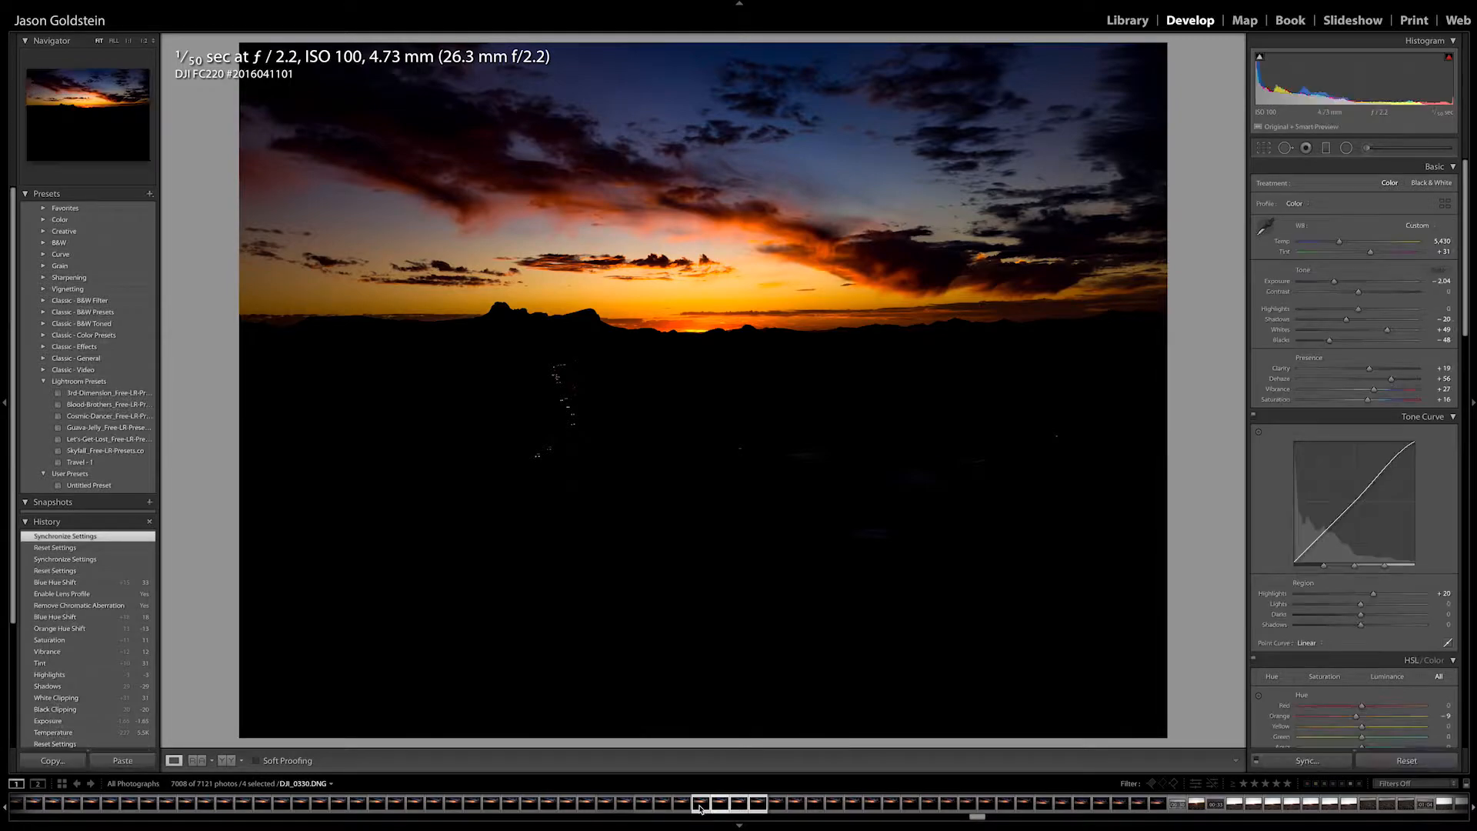
{"action": "left_click", "coordinate": [719, 804]}
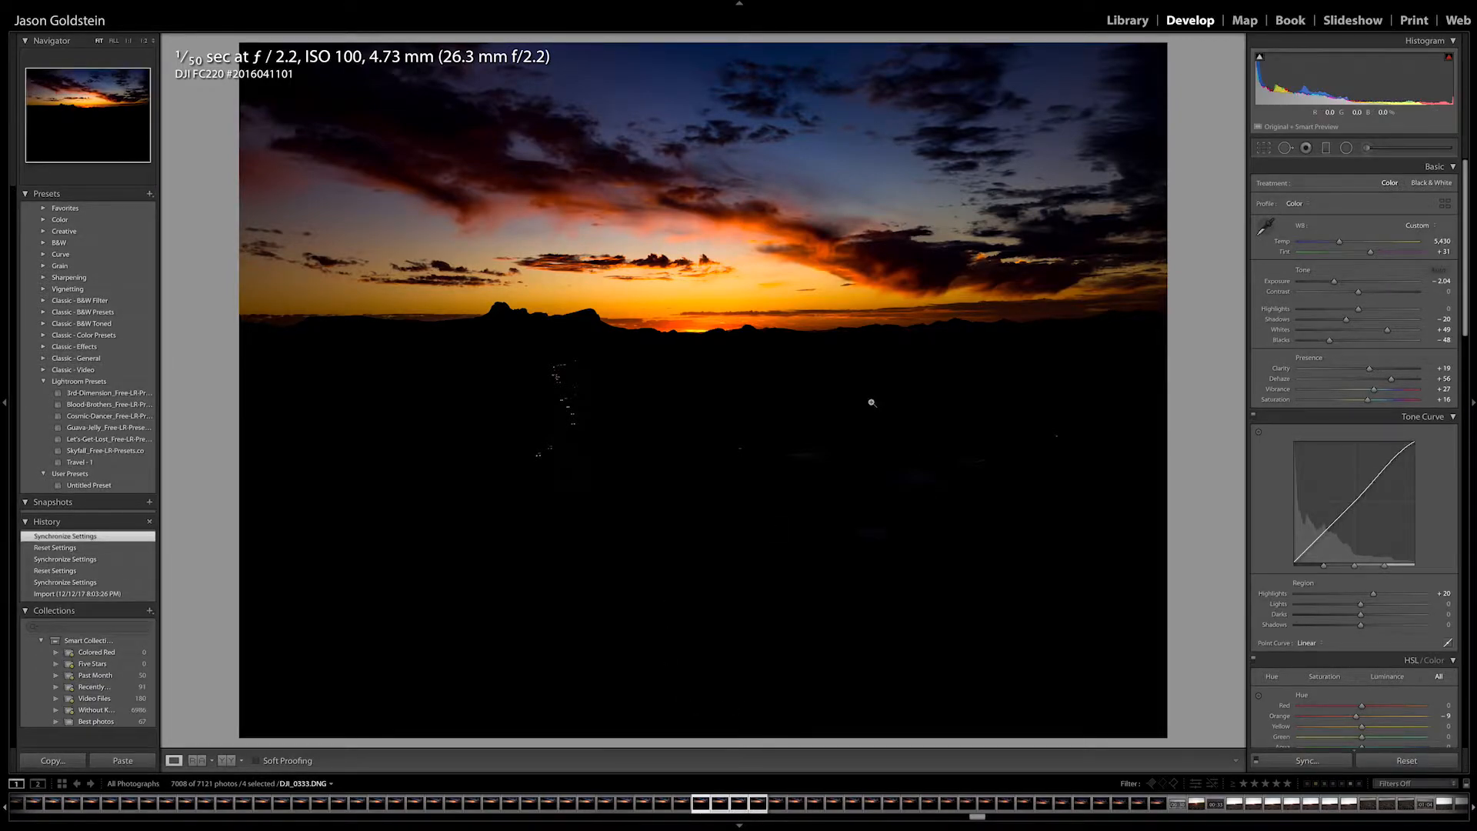